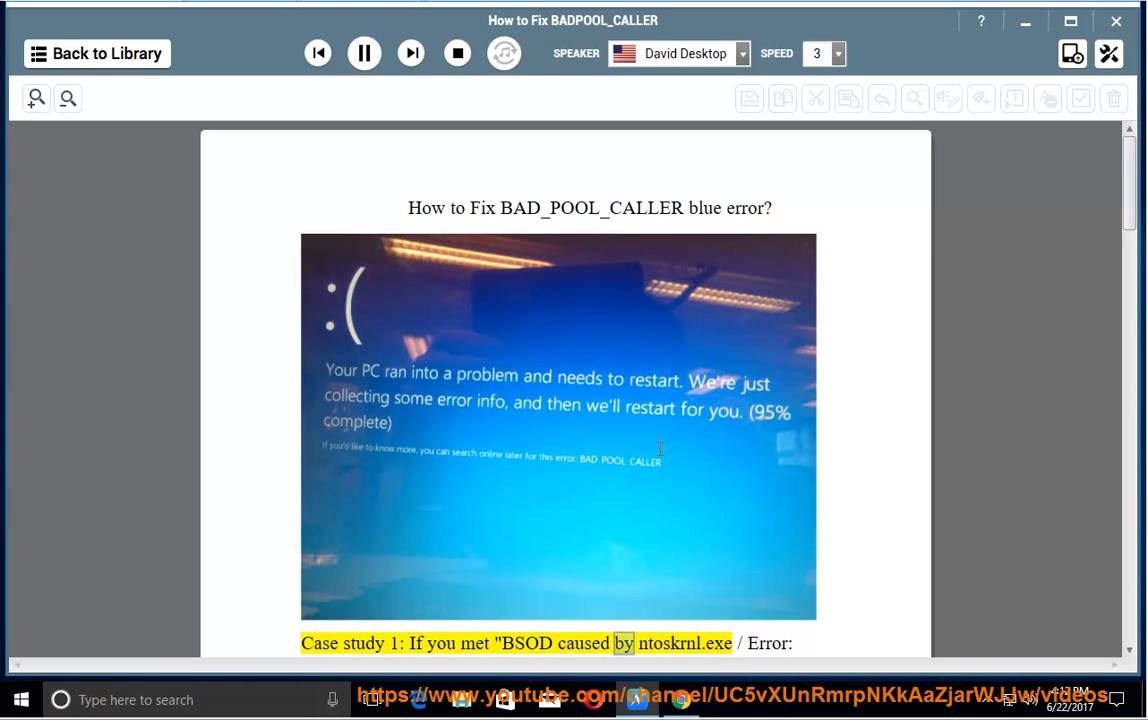
# Follow the narration from the title through Case study 1 to Solution 2 on Driver Verifier
pyautogui.scroll(-3)
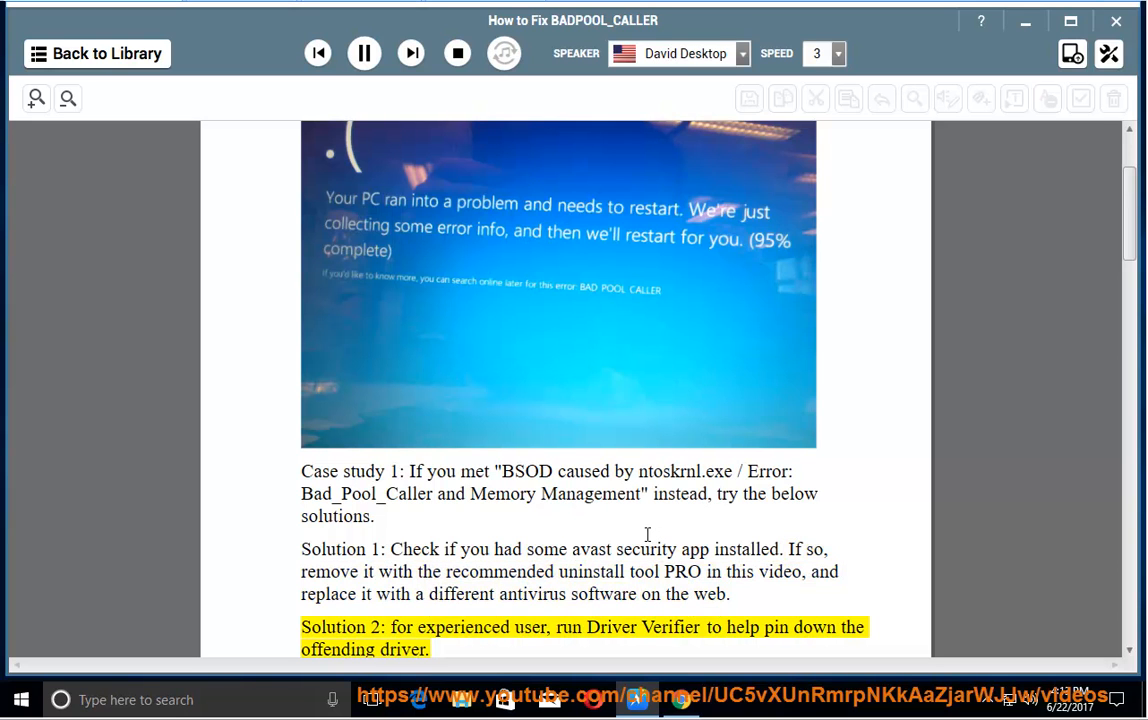
pyautogui.doubleClick(610, 627)
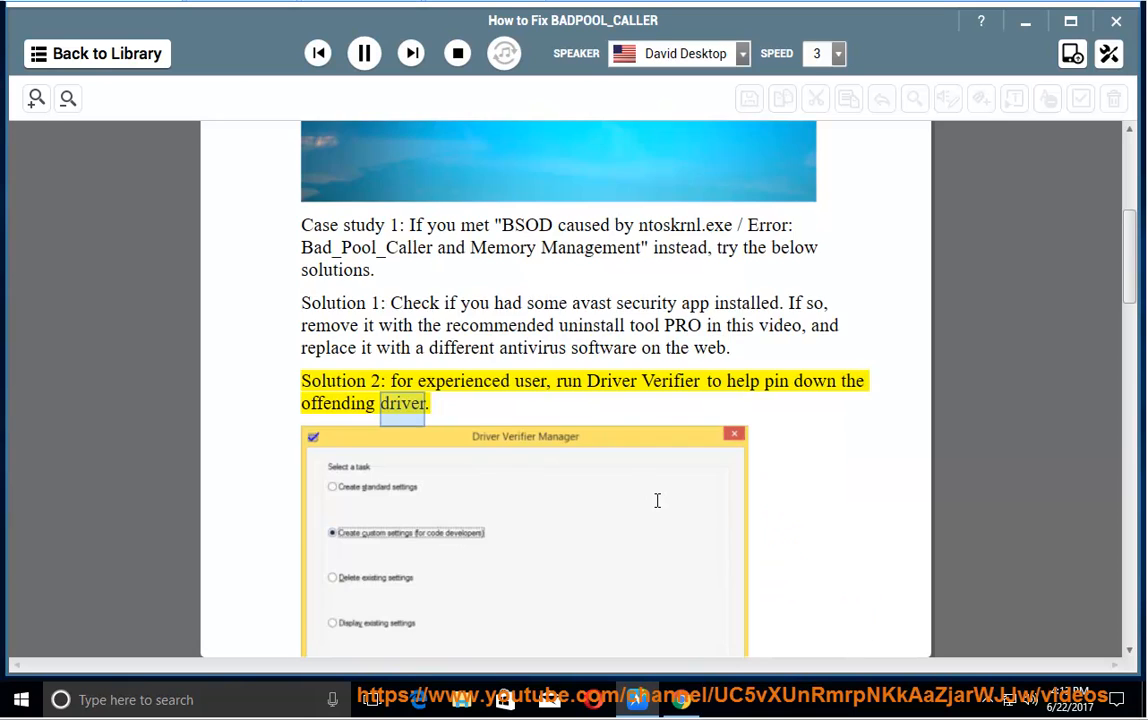
# Follow the reading through Driver Verifier steps 1–7, ending at 'Click on Finish'
pyautogui.scroll(-3)
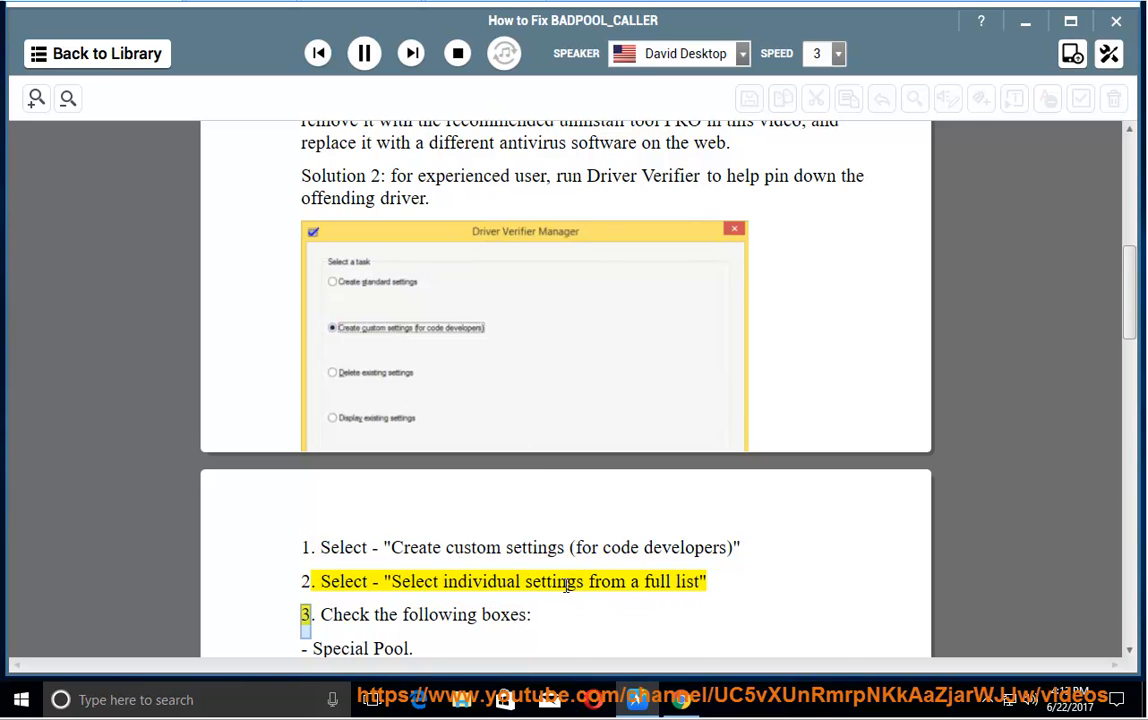
pyautogui.scroll(-3)
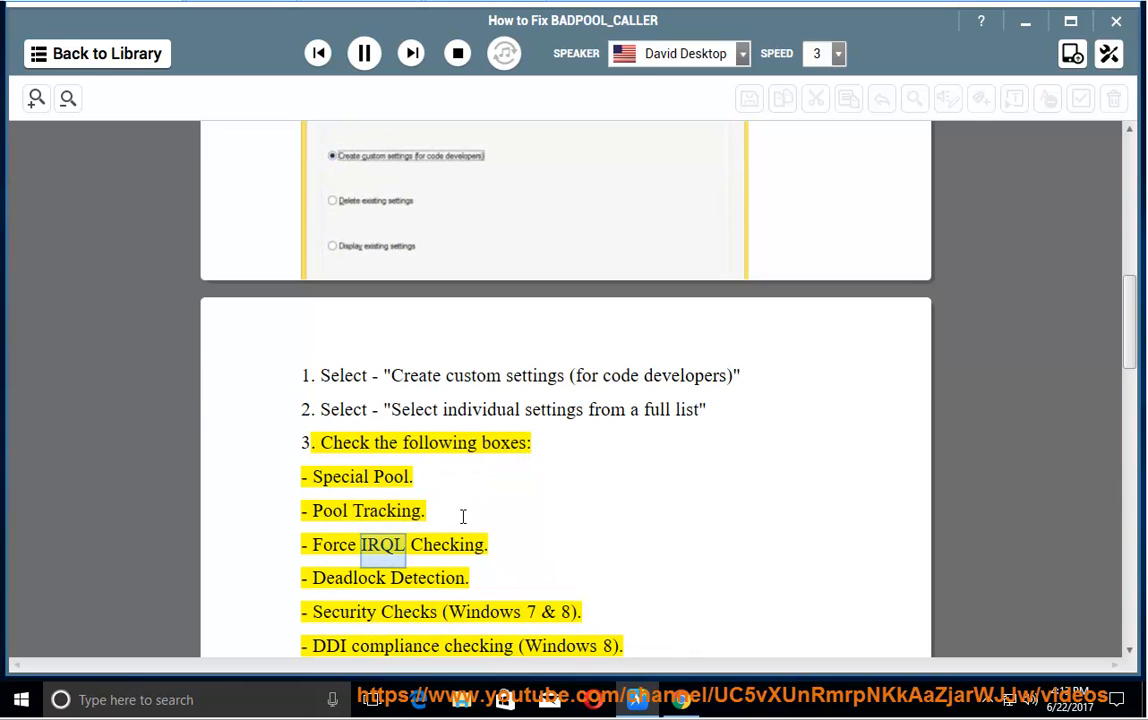
pyautogui.doubleClick(427, 578)
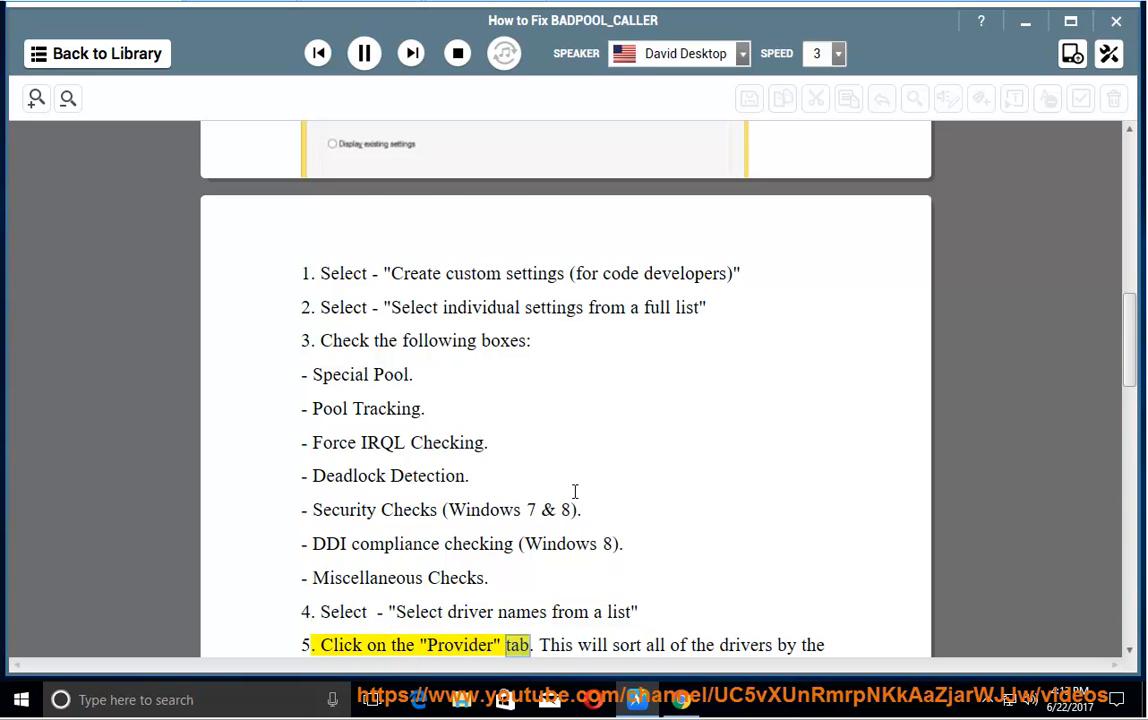
pyautogui.scroll(-3)
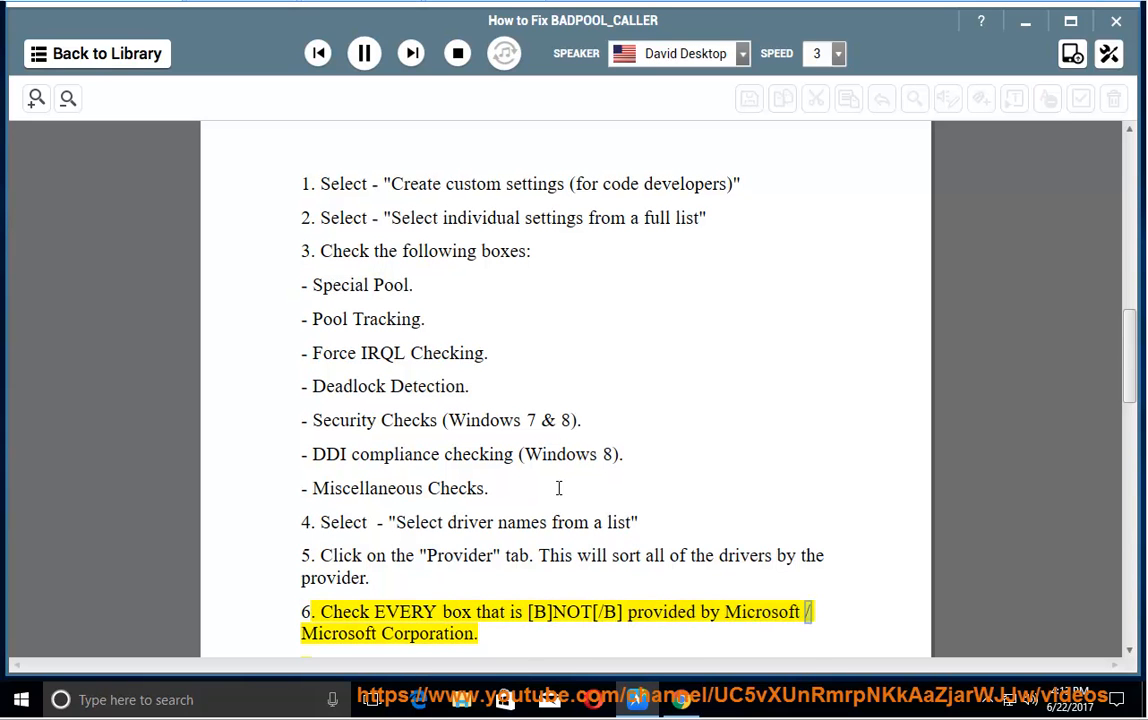
pyautogui.scroll(-3)
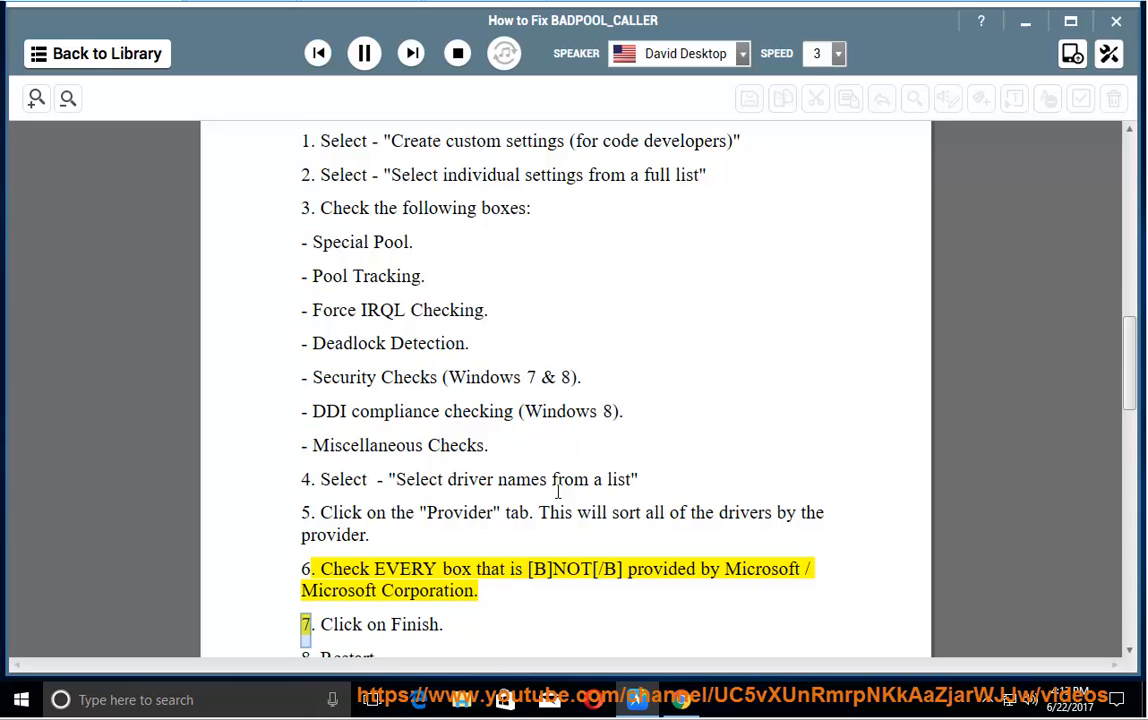
pyautogui.scroll(-3)
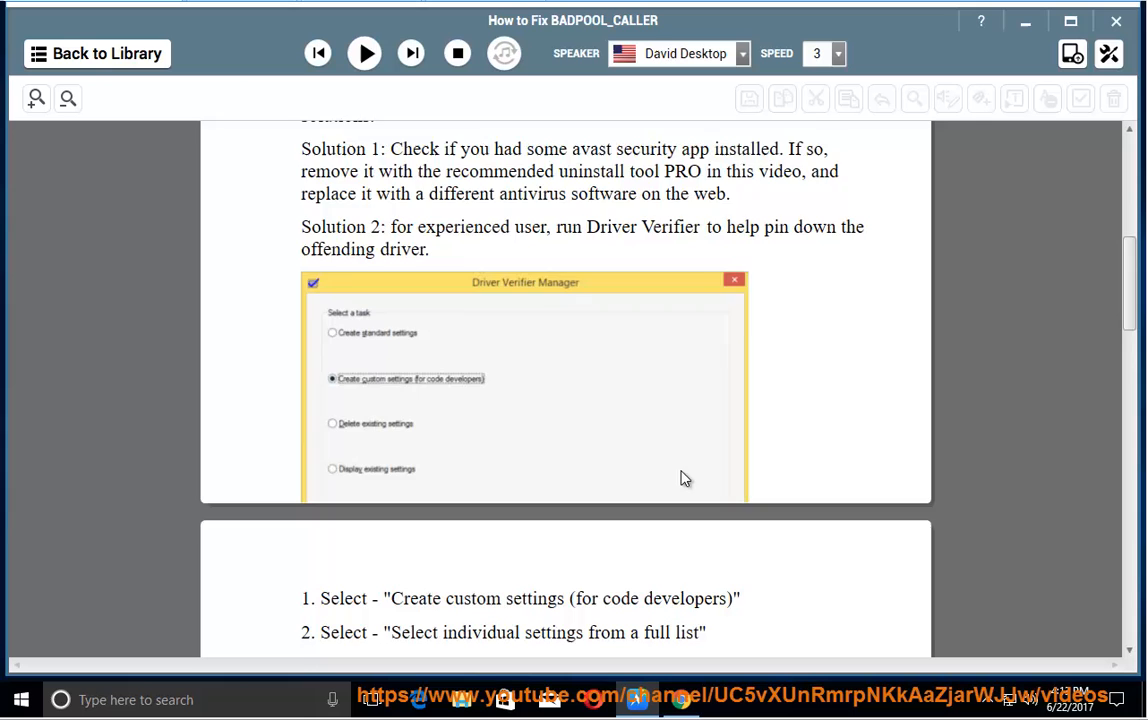
# Select 'Verifier' in the guide, search Start for it, and run it as administrator
pyautogui.scroll(-3)
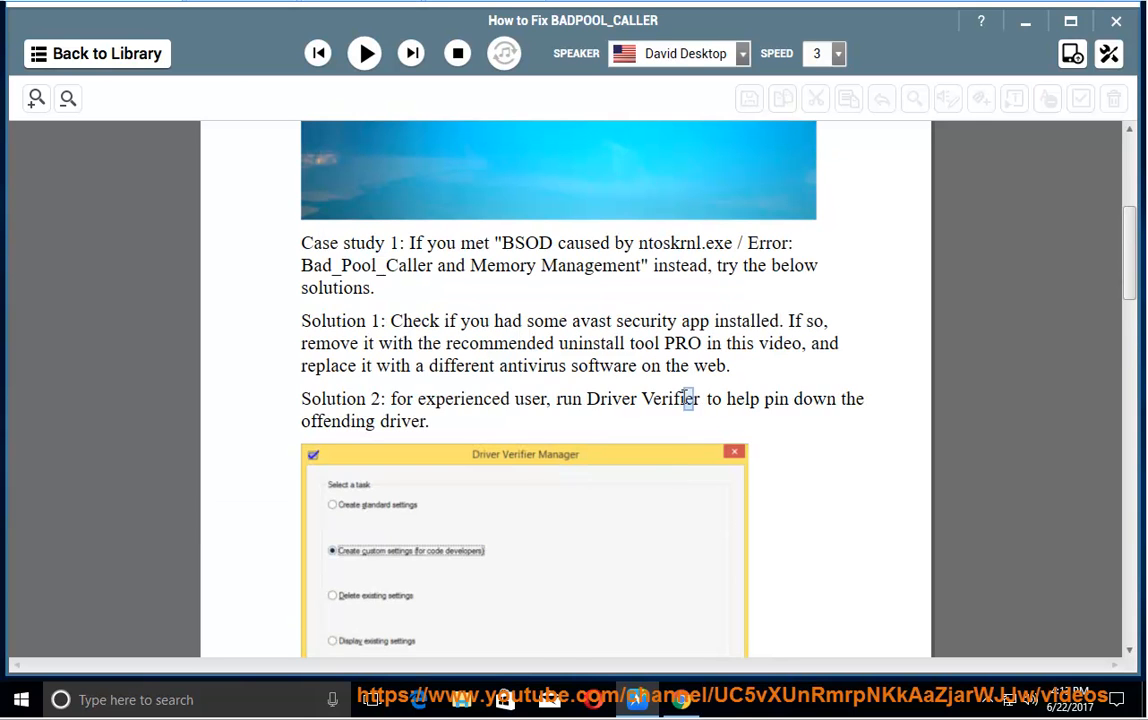
pyautogui.doubleClick(668, 398)
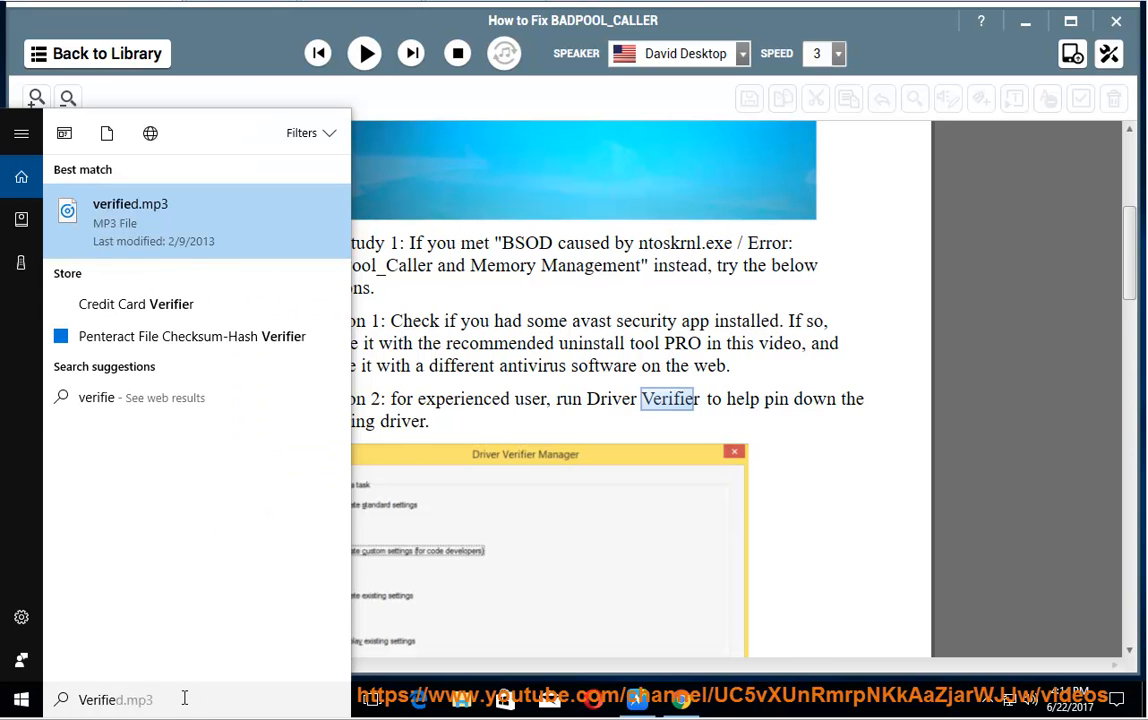
pyautogui.write('Verifier')
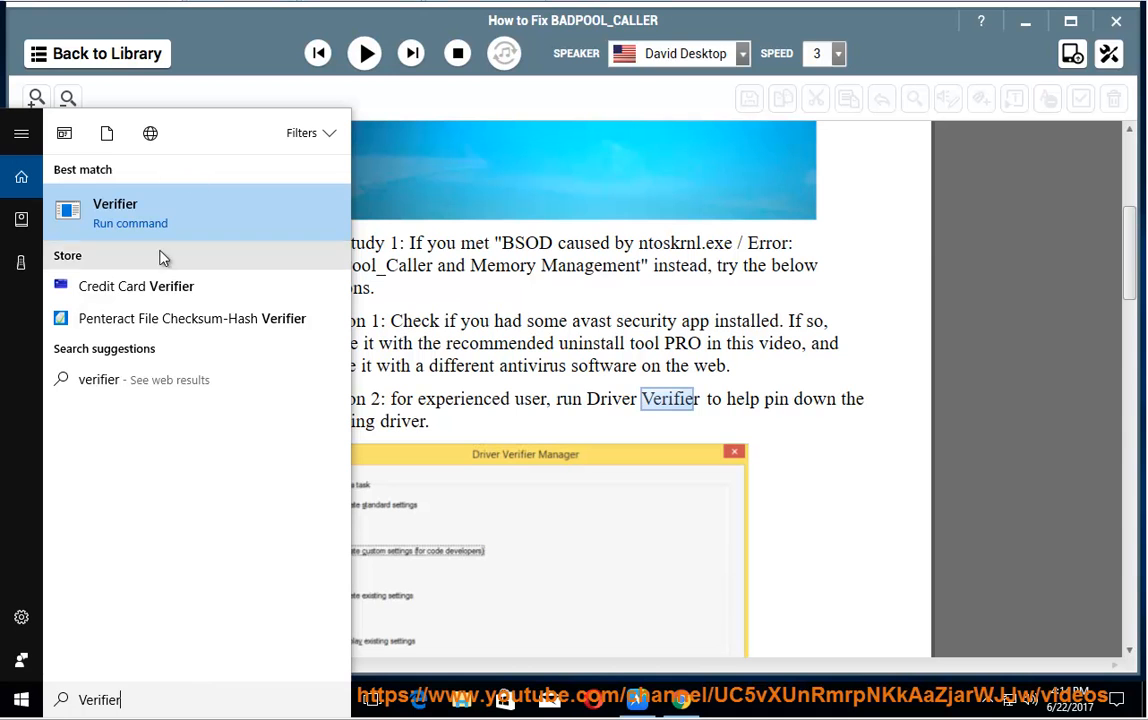
pyautogui.rightClick(115, 210)
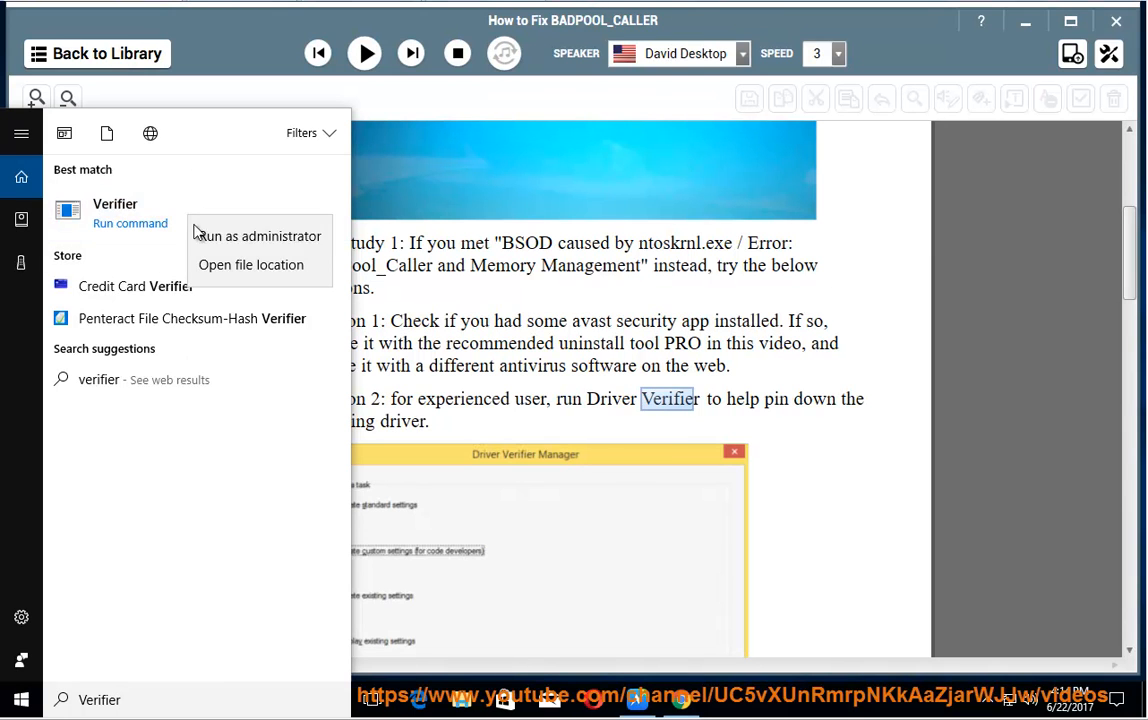
pyautogui.click(264, 235)
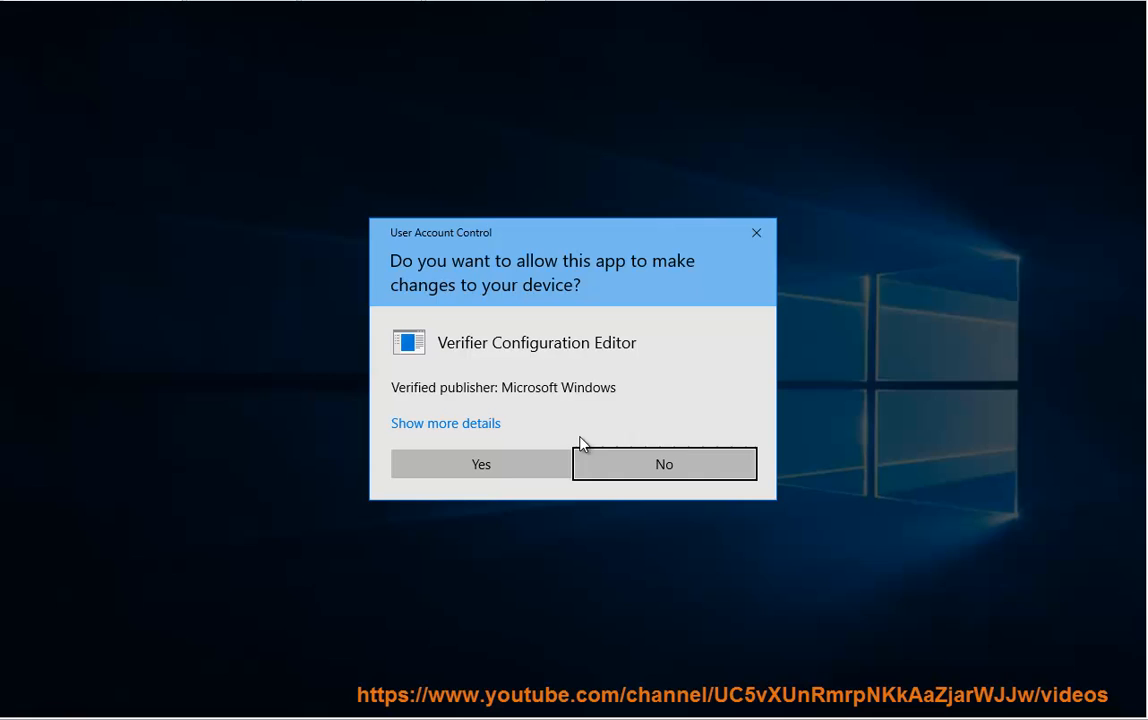
# Approve UAC, choose Create custom settings, view the individual test list, then return to the guide
pyautogui.click(481, 464)
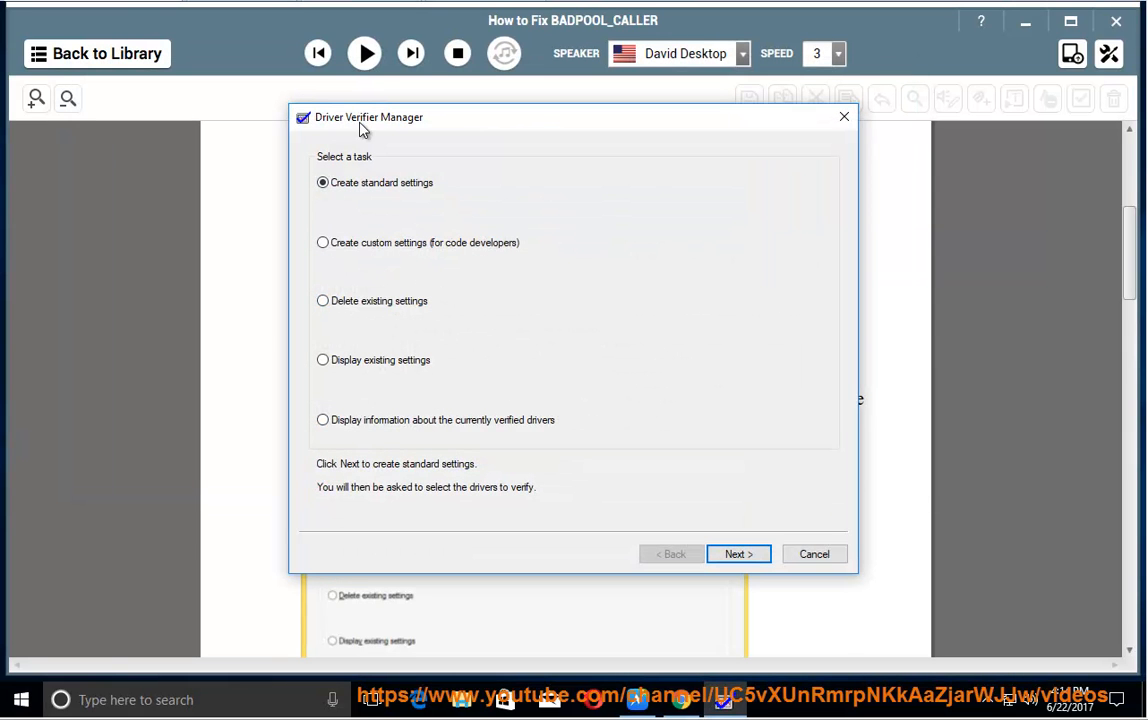
pyautogui.moveTo(759, 583)
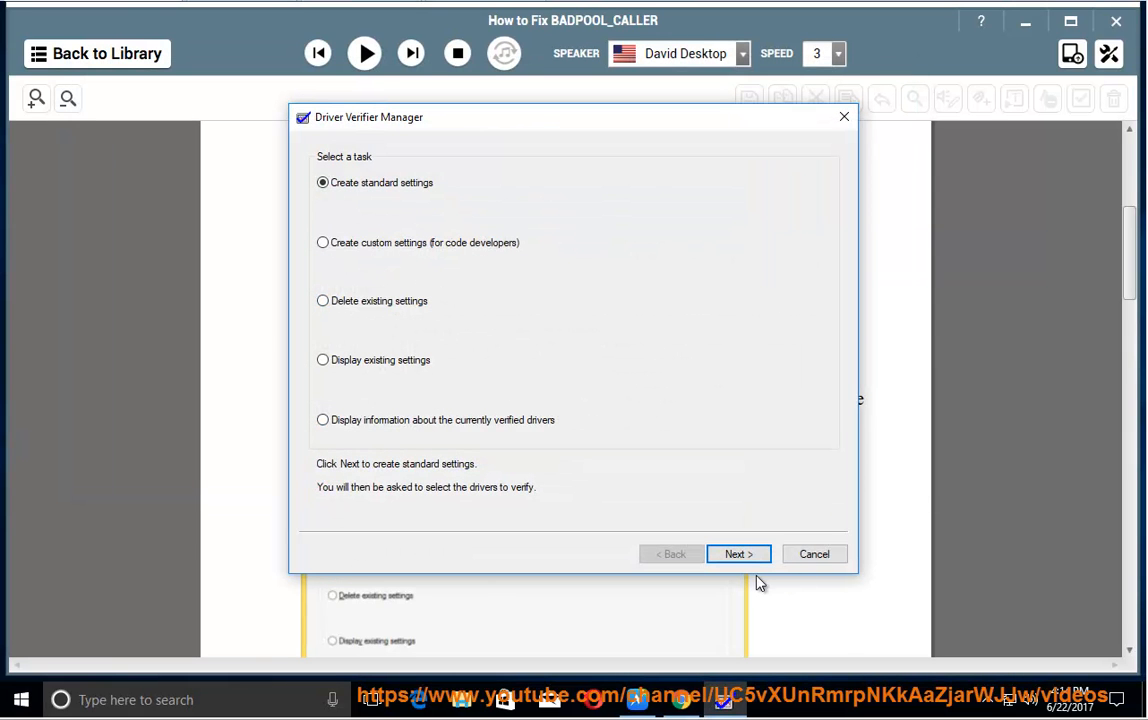
pyautogui.click(323, 242)
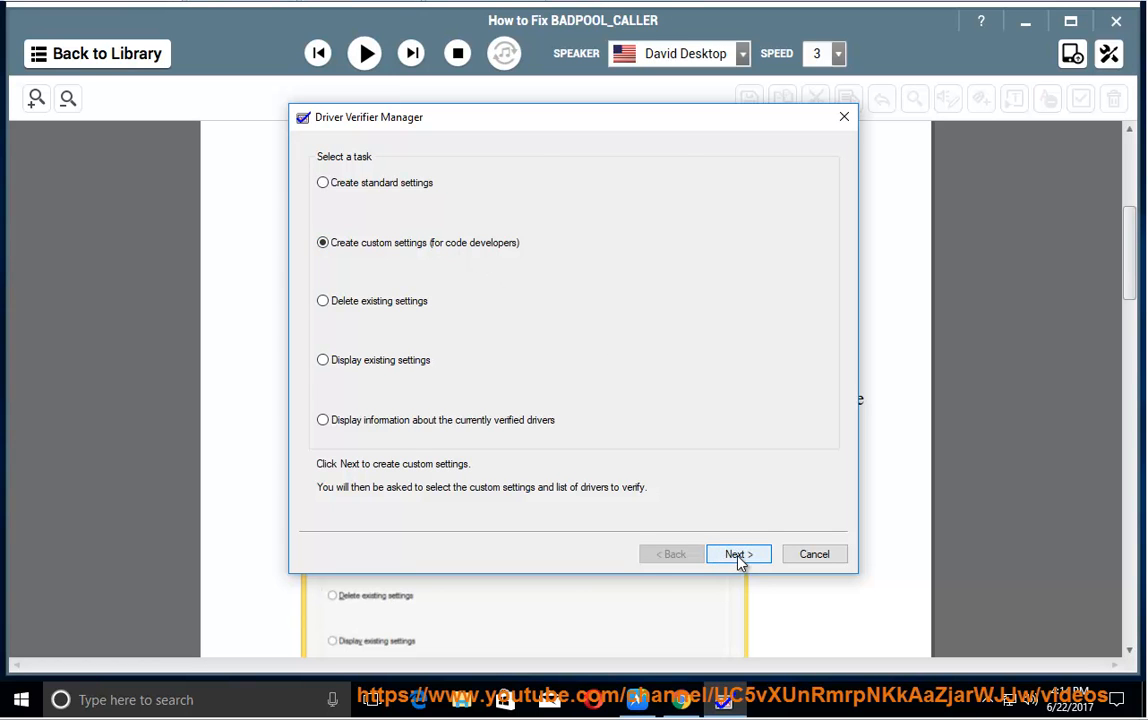
pyautogui.click(738, 554)
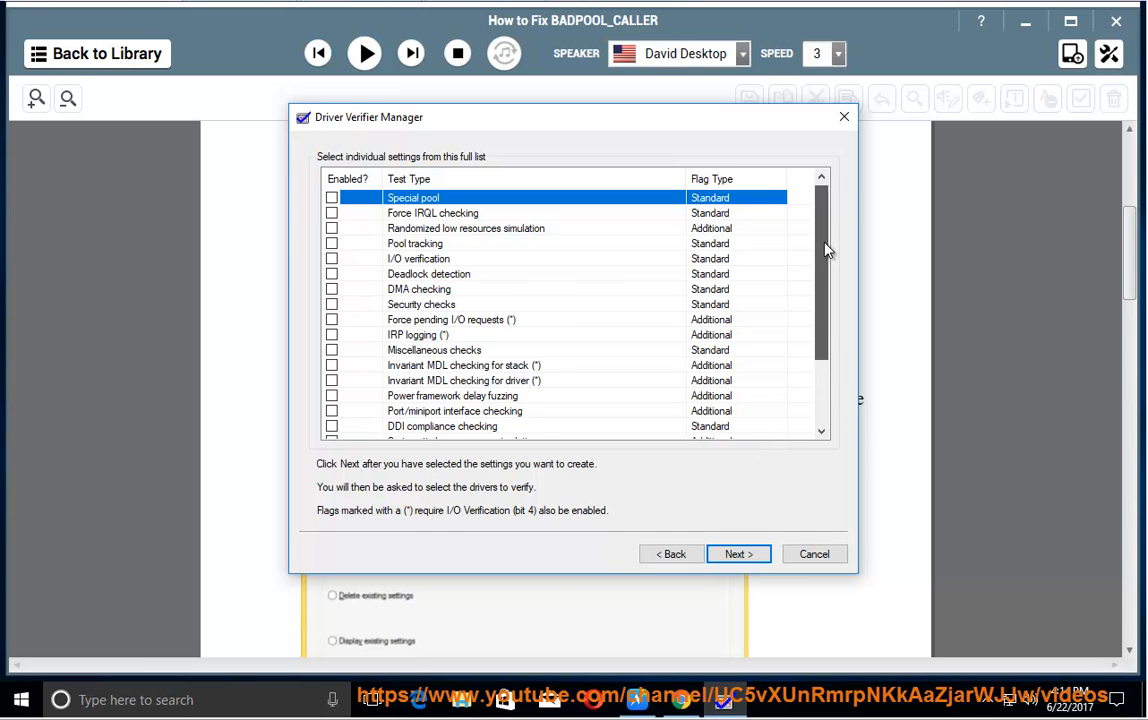
pyautogui.scroll(-3)
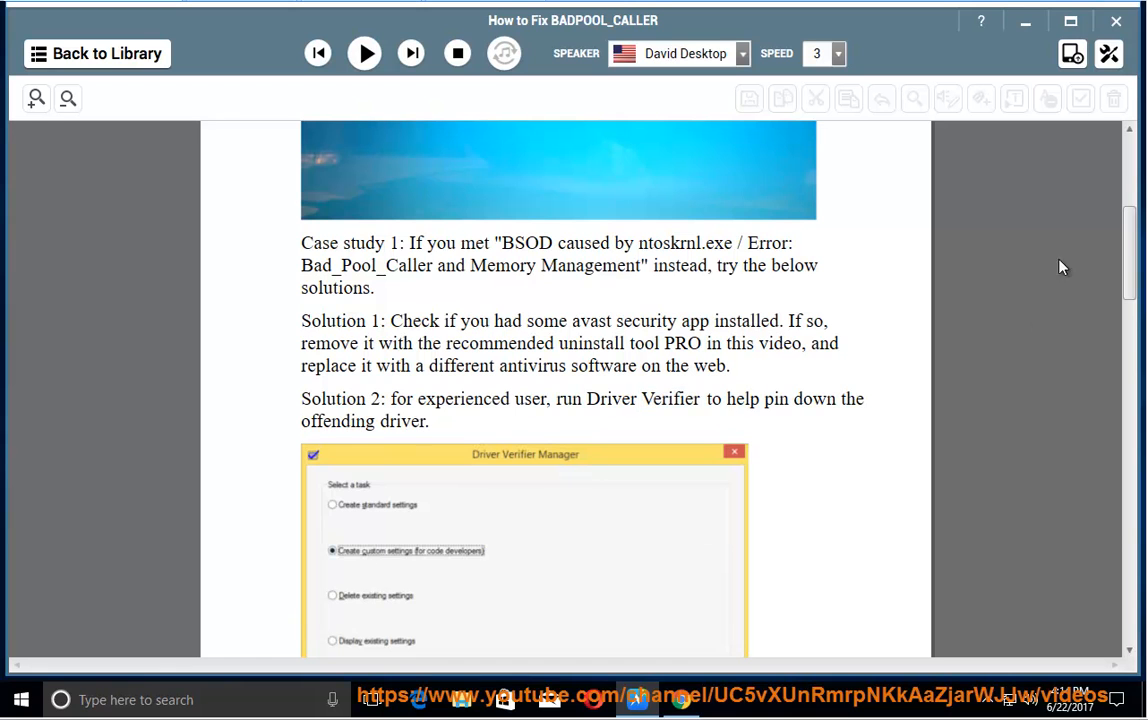
# Resume reading at Case study 2 and follow it into the USB ports paragraph
pyautogui.scroll(-3)
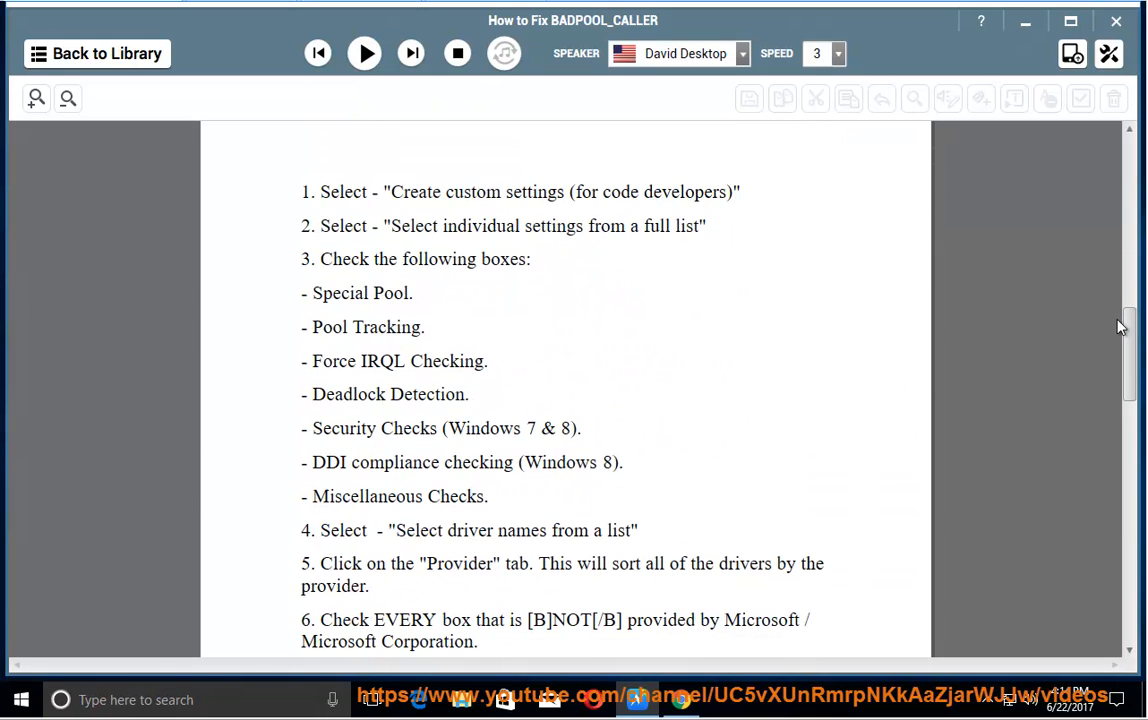
pyautogui.scroll(-3)
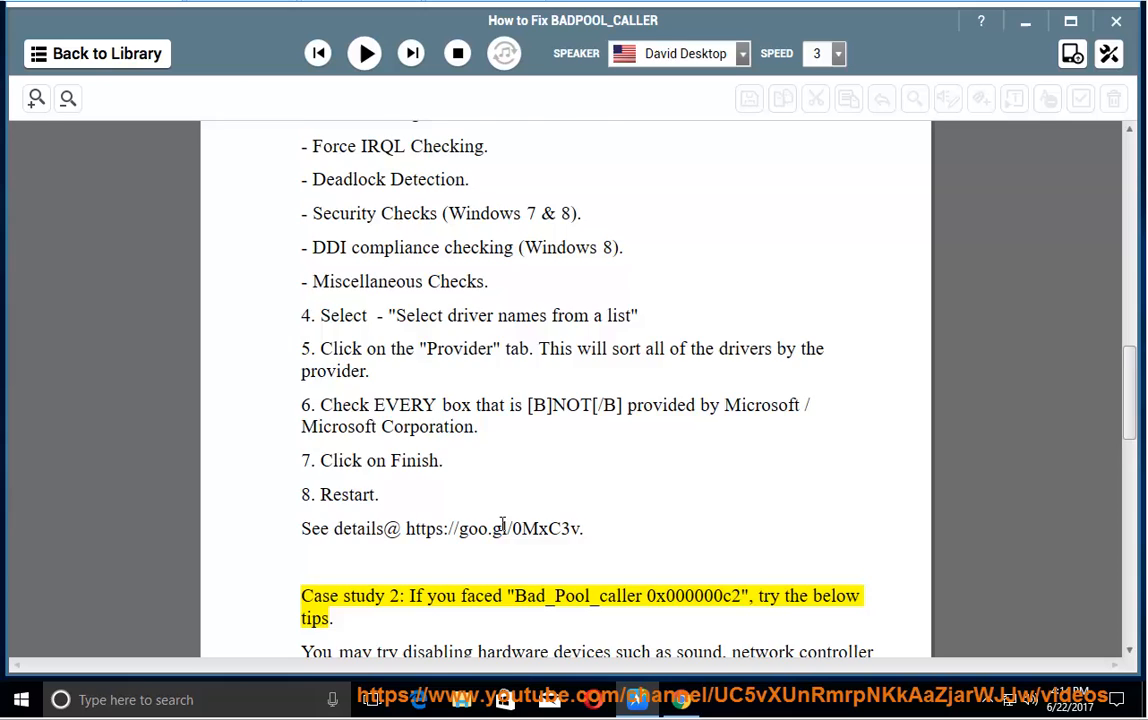
pyautogui.click(363, 53)
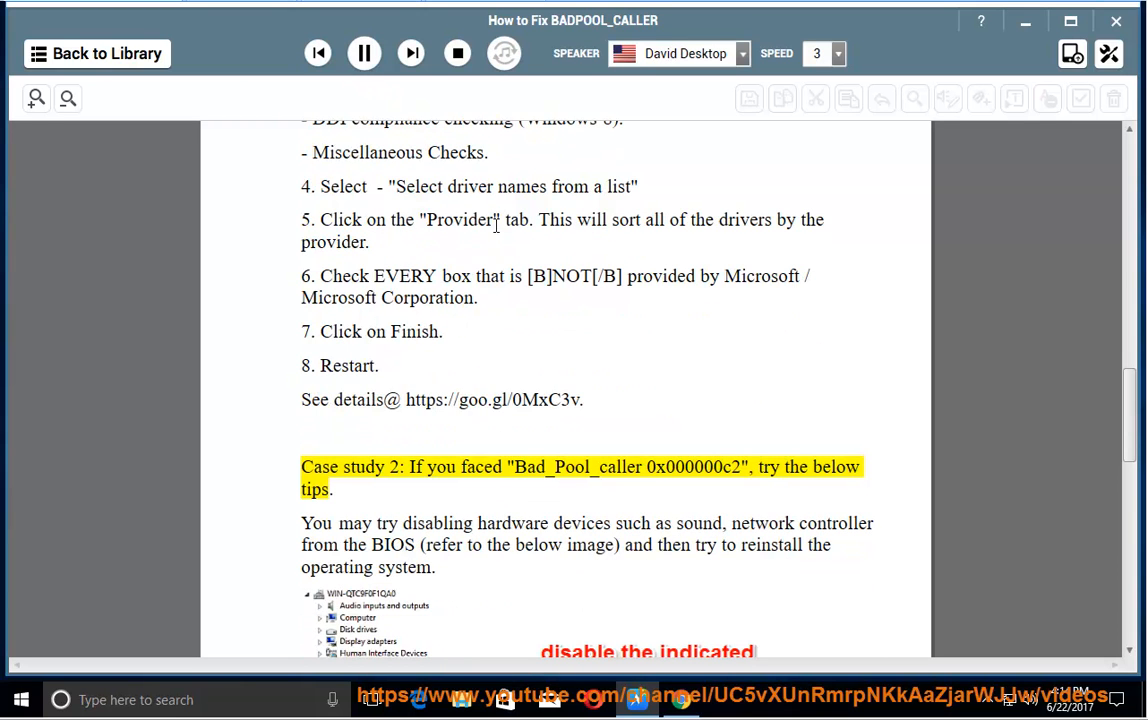
pyautogui.doubleClick(577, 466)
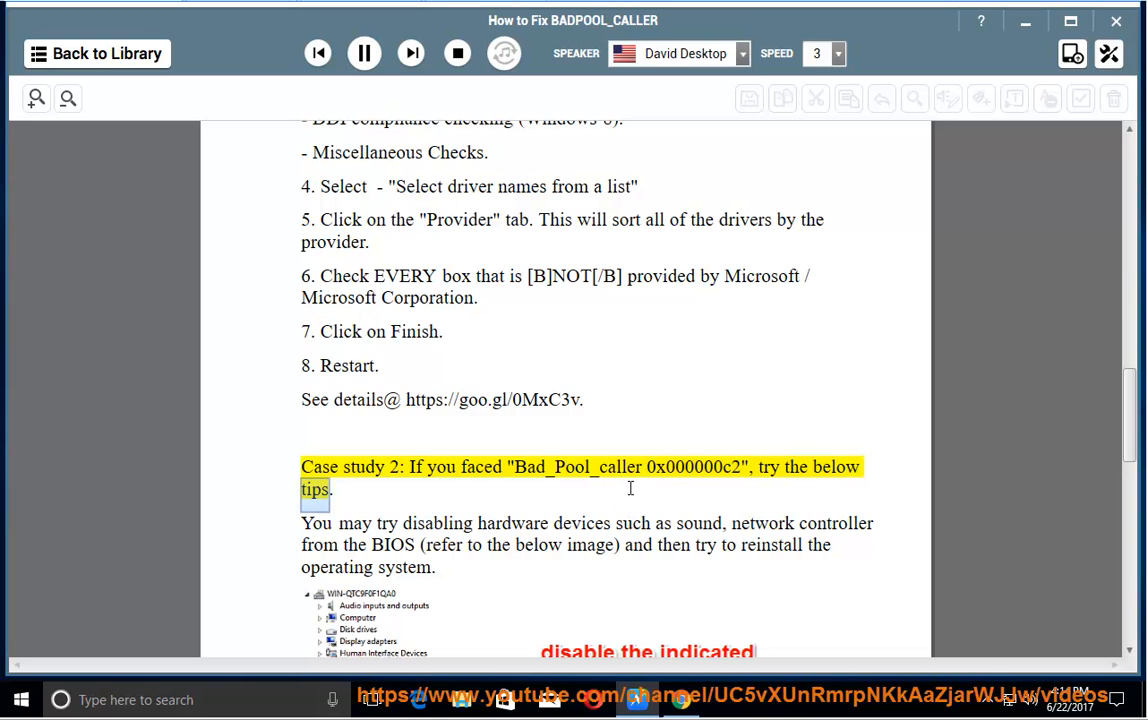
pyautogui.scroll(-3)
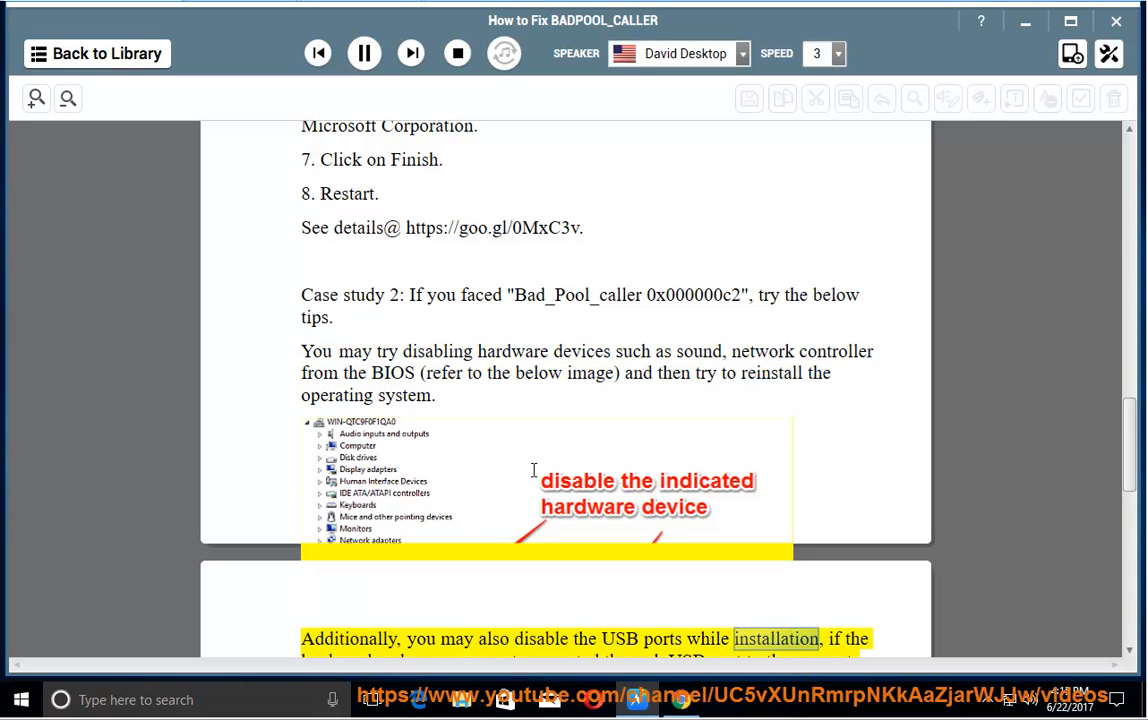
# Scroll along past the BIOS warning, RealPlayer and Safe Mode malware advice to the reinstall section
pyautogui.scroll(-3)
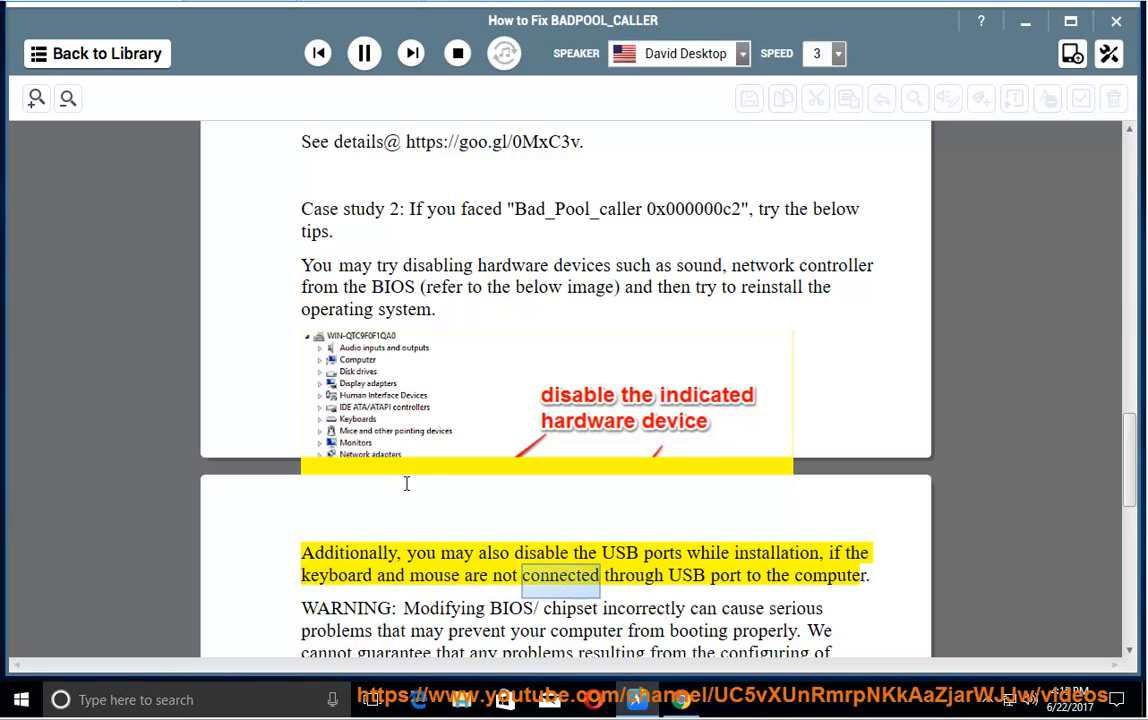
pyautogui.doubleClick(829, 575)
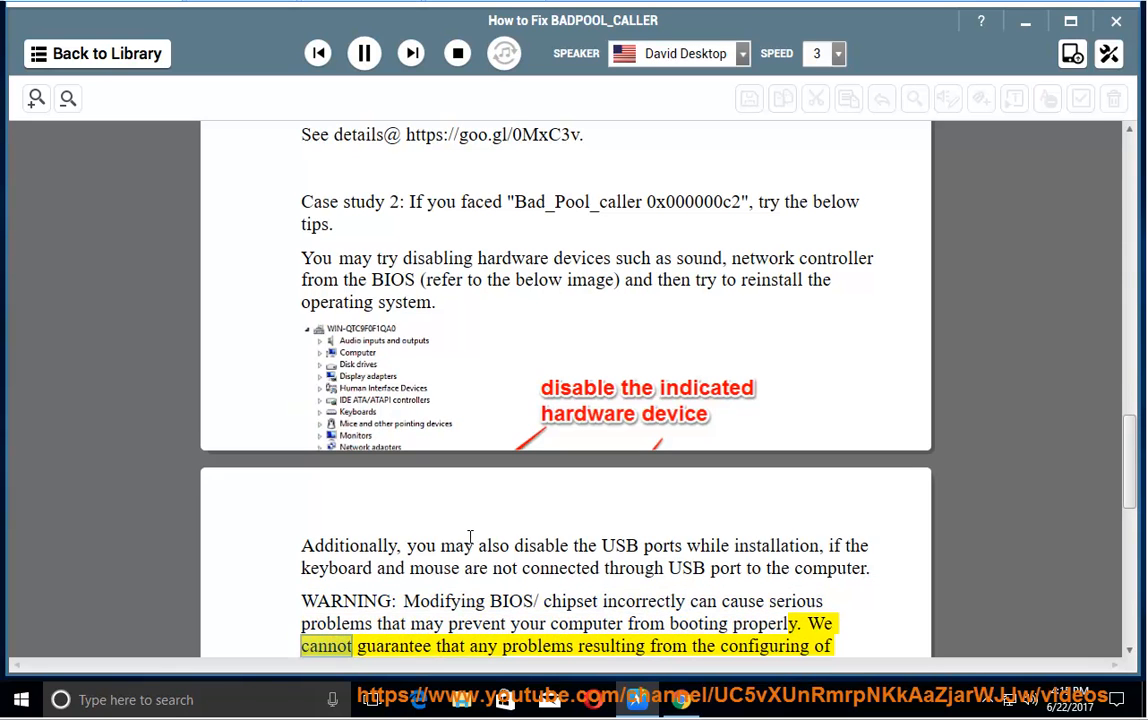
pyautogui.scroll(-3)
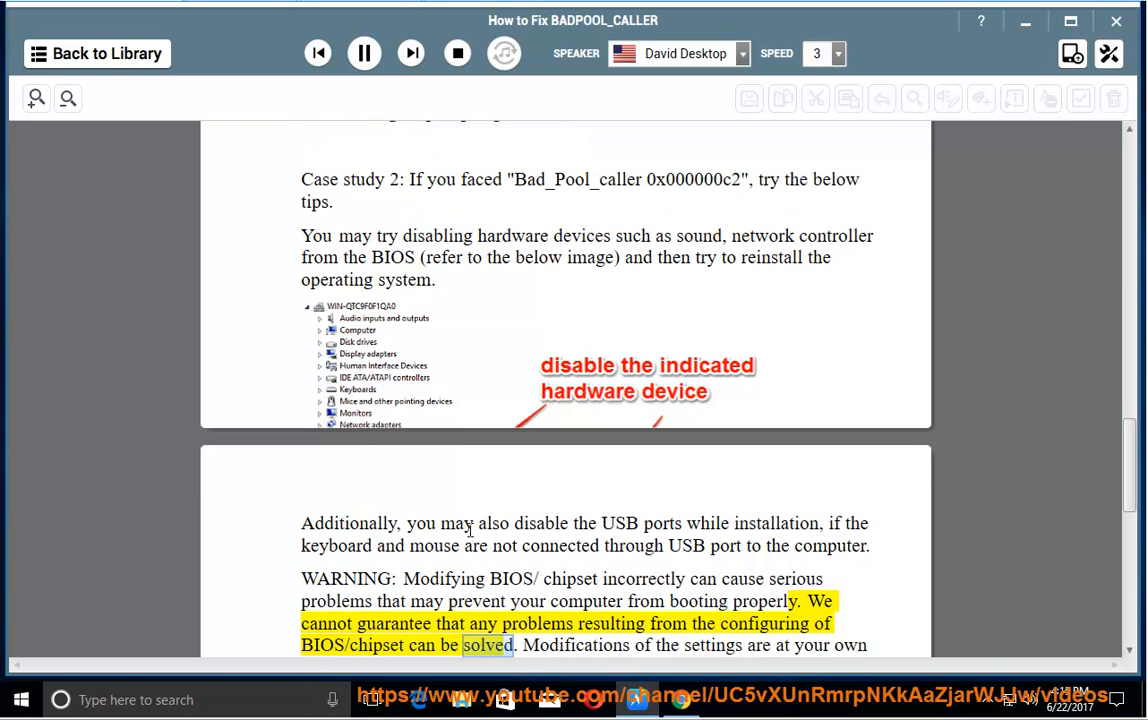
pyautogui.scroll(-3)
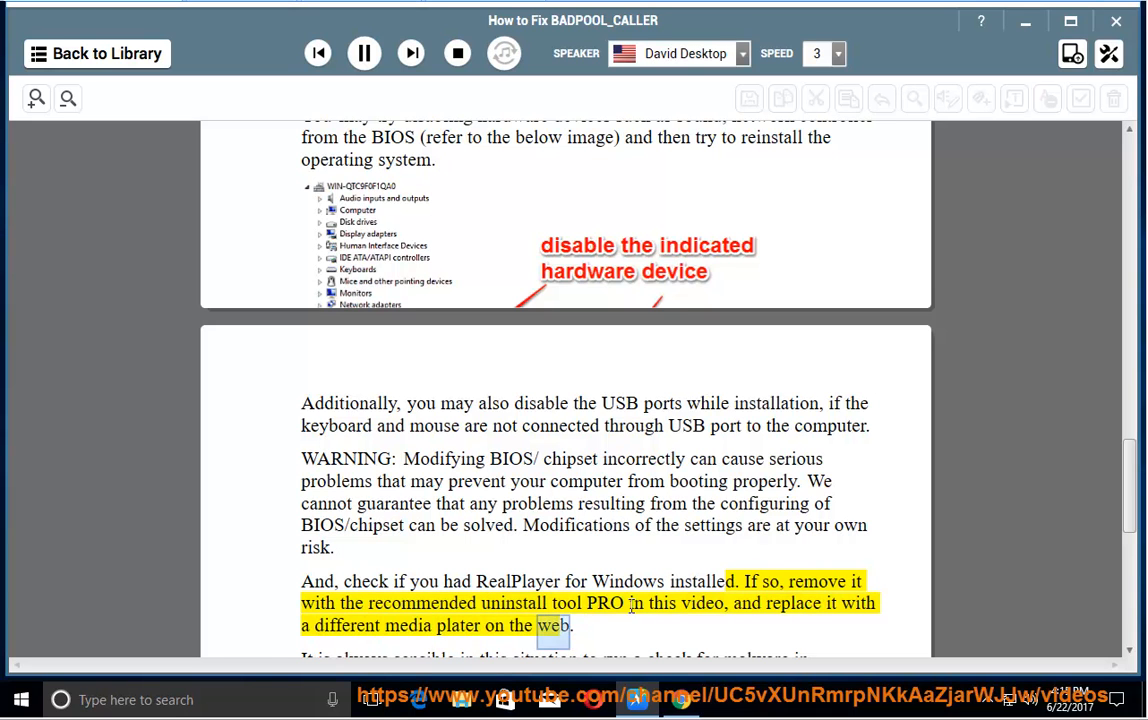
pyautogui.scroll(-3)
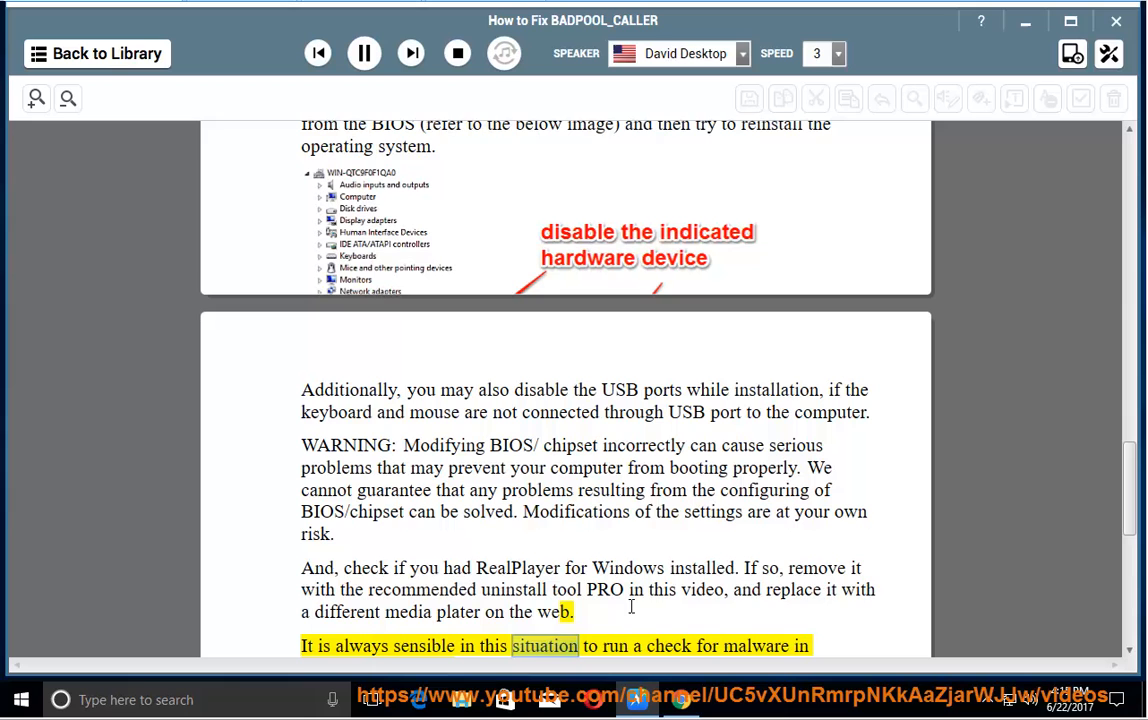
pyautogui.scroll(-3)
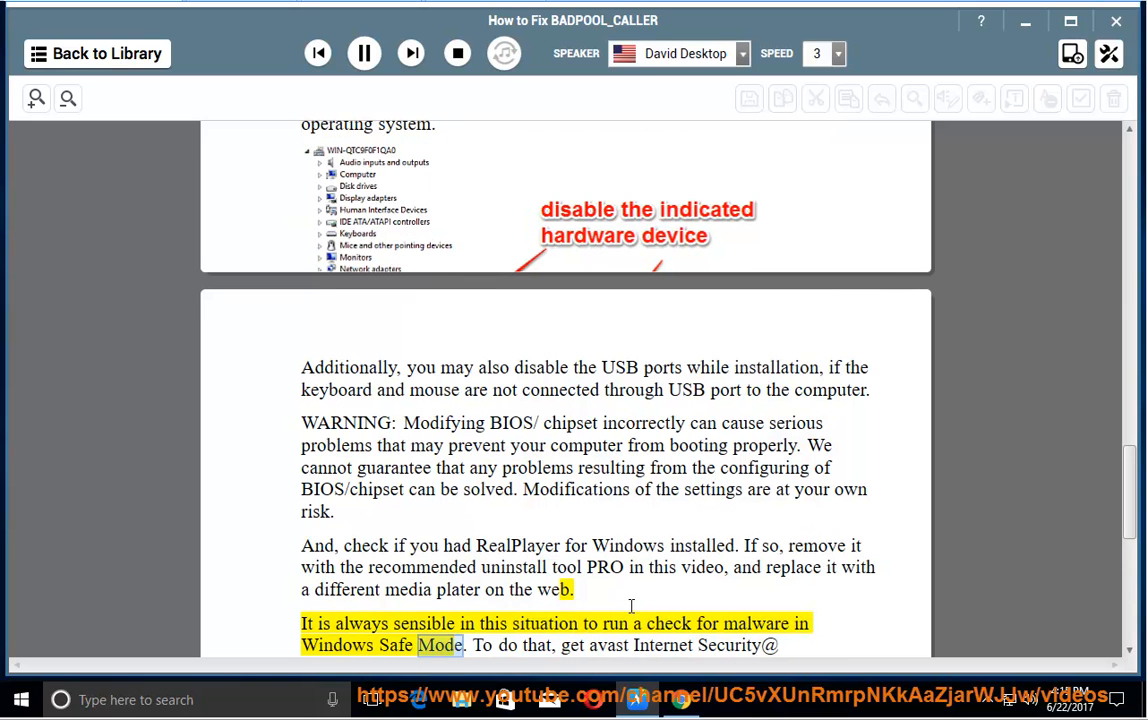
pyautogui.scroll(-3)
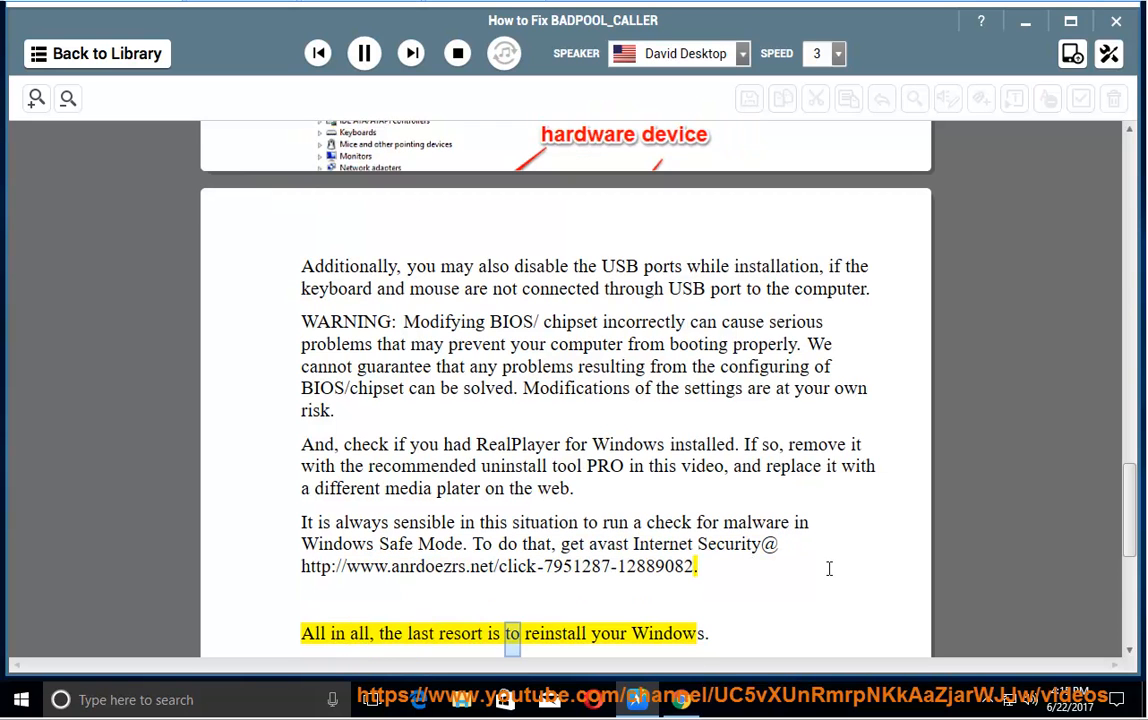
pyautogui.scroll(-3)
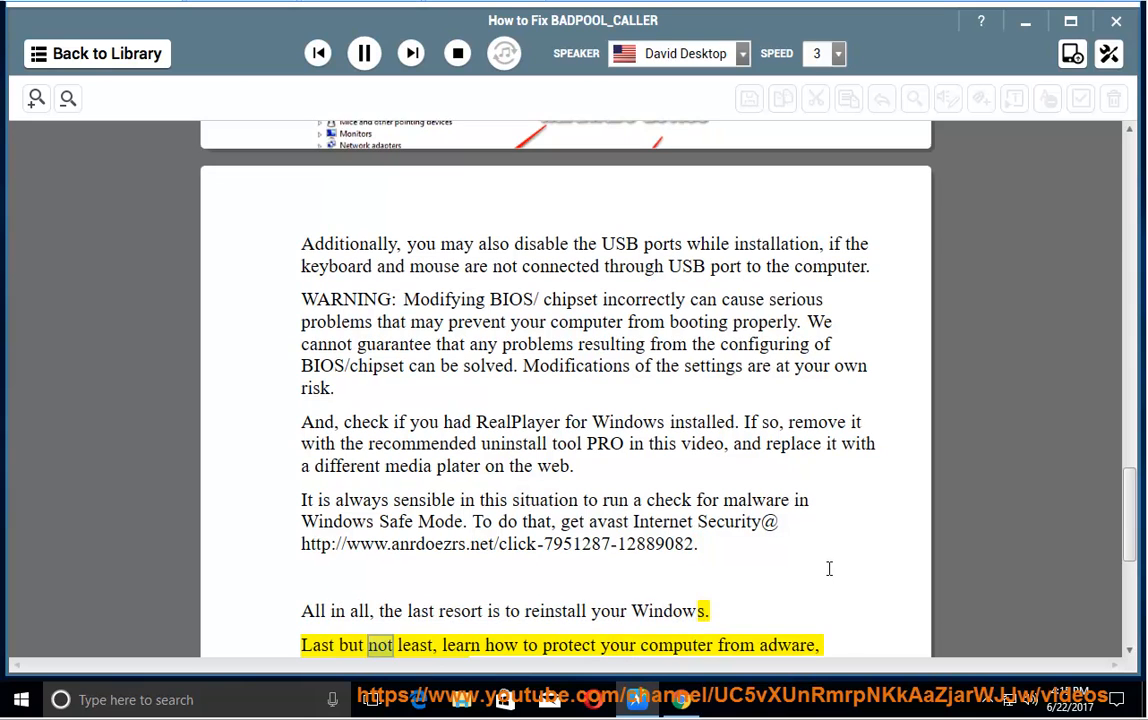